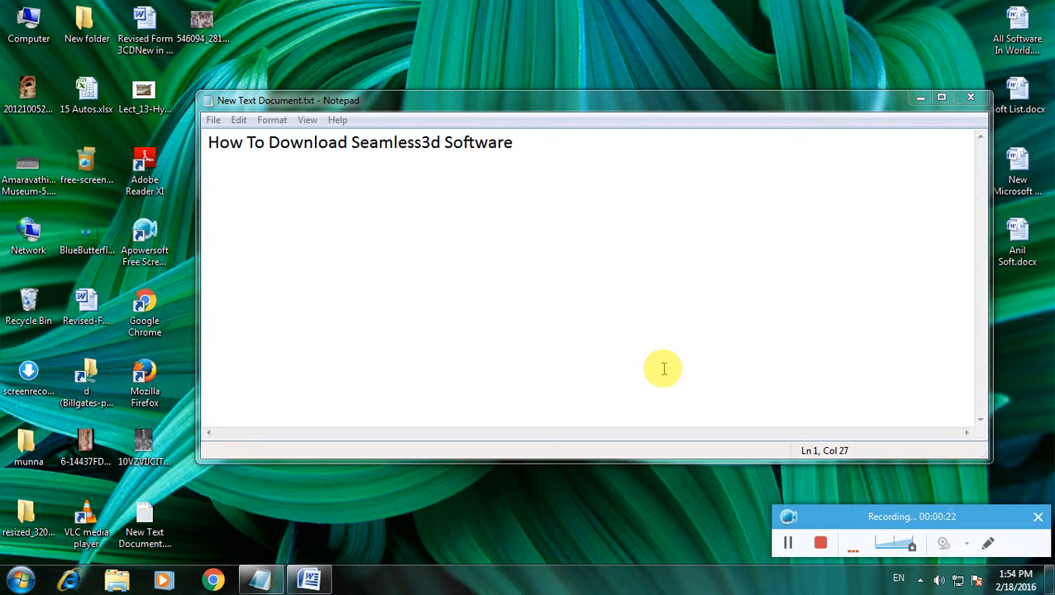
{"action": "mouse_move", "coordinate": [589, 277]}
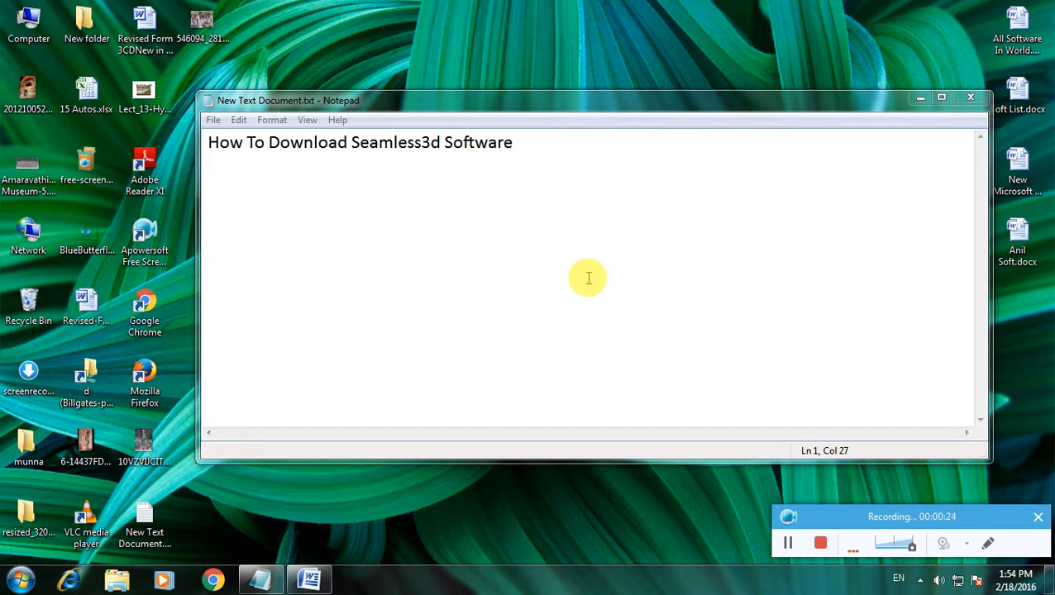
{"action": "mouse_move", "coordinate": [844, 167]}
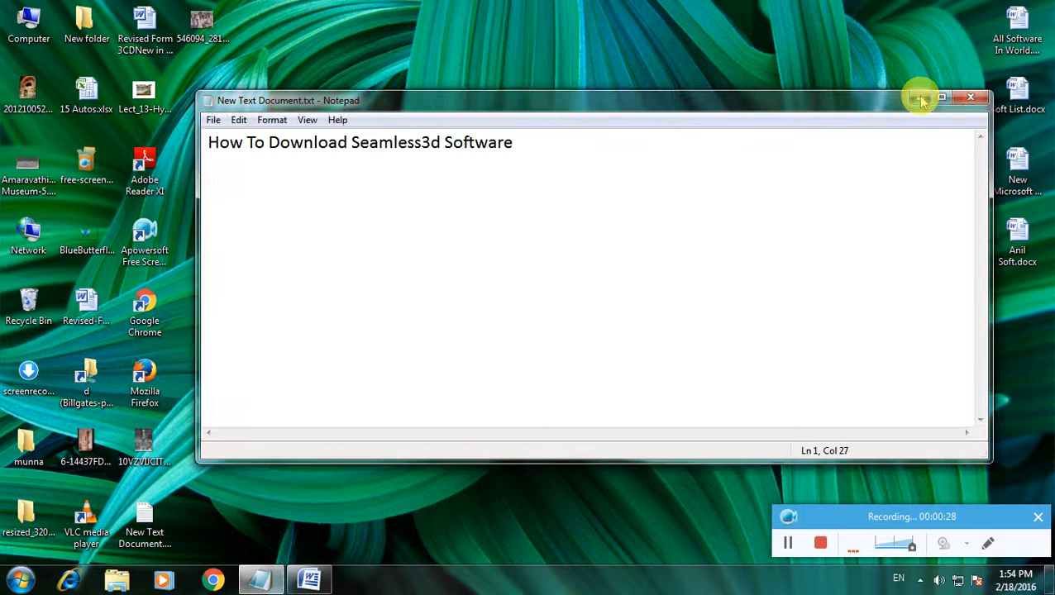
Step: Close the 'How To Download Seamless3d Software' Notepad note, leaving the desktop visible
{"action": "left_click", "coordinate": [919, 96]}
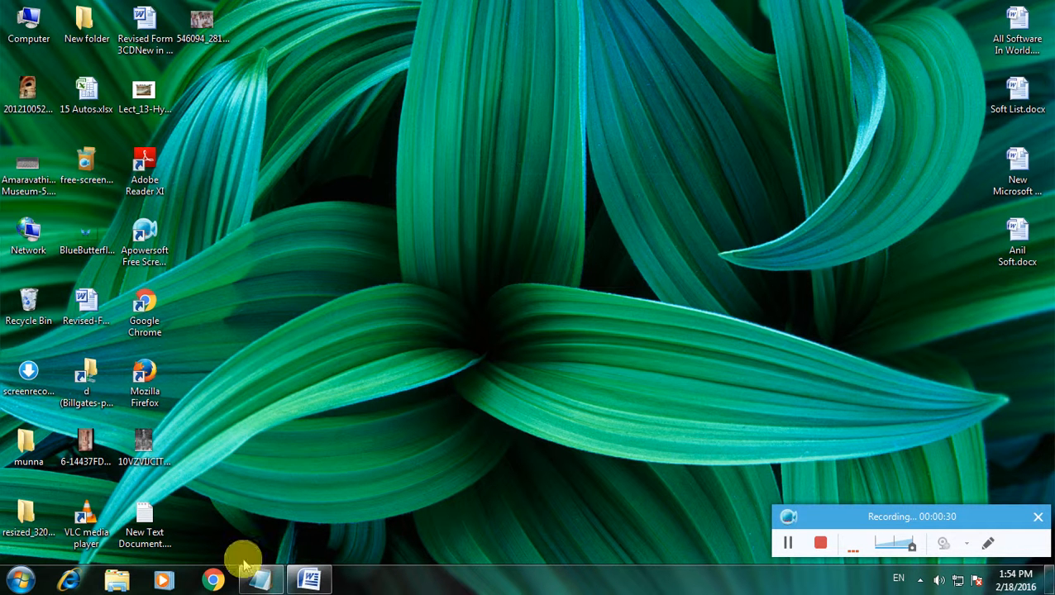
{"action": "mouse_move", "coordinate": [443, 121]}
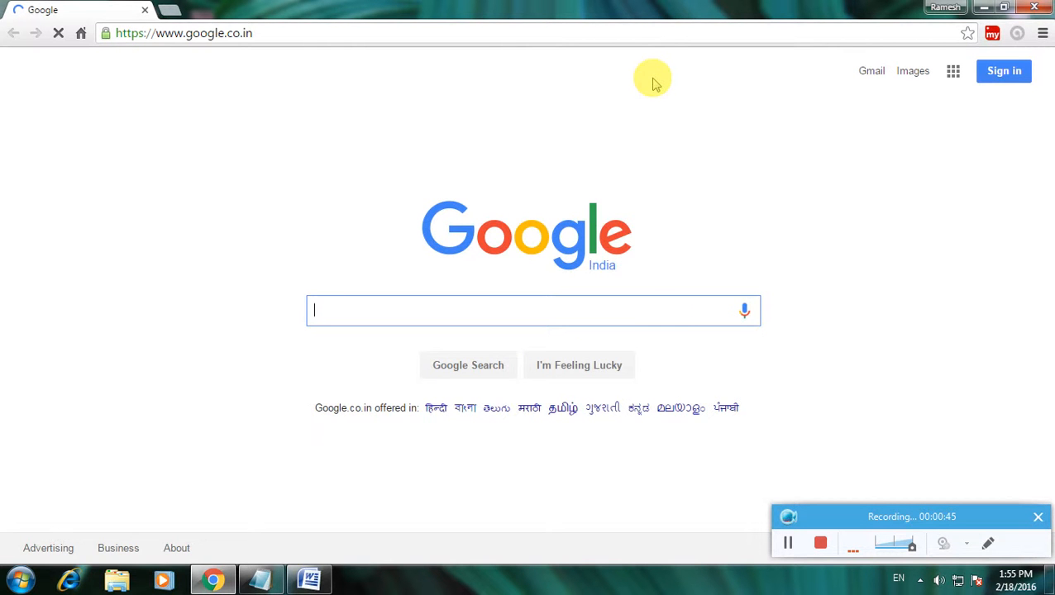
{"action": "mouse_move", "coordinate": [672, 311]}
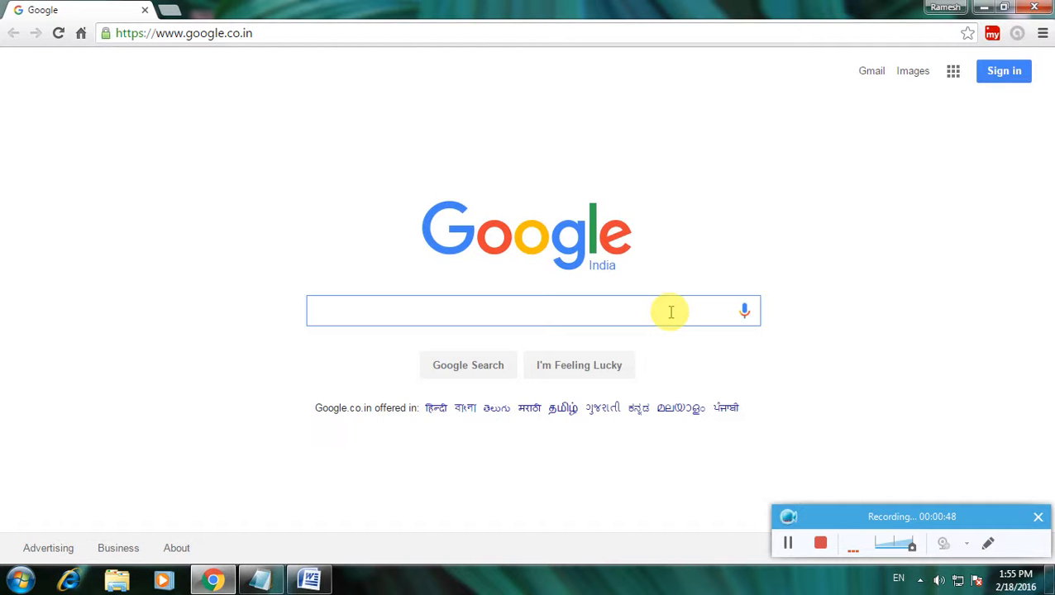
Step: Search Google for 'download Seamless3d' and review the results
{"action": "type", "text": "download"}
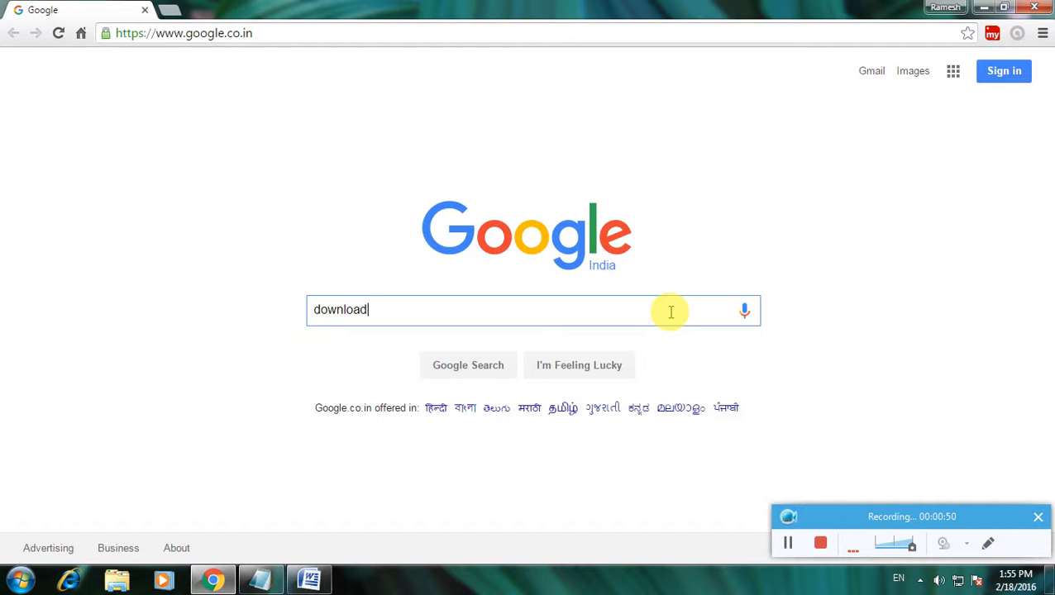
{"action": "type", "text": "Seamless3d"}
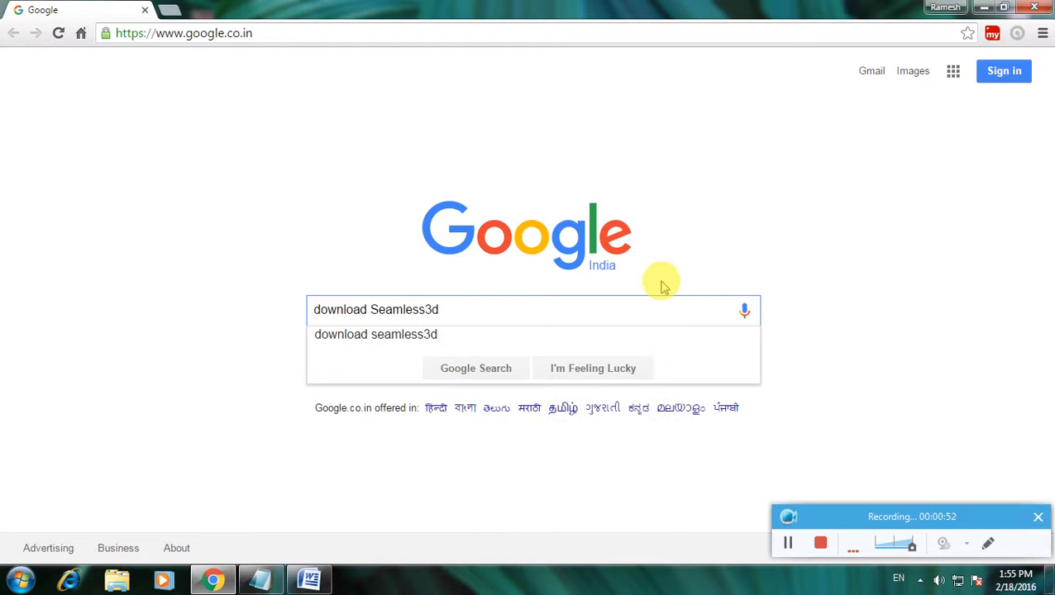
{"action": "left_click", "coordinate": [477, 367]}
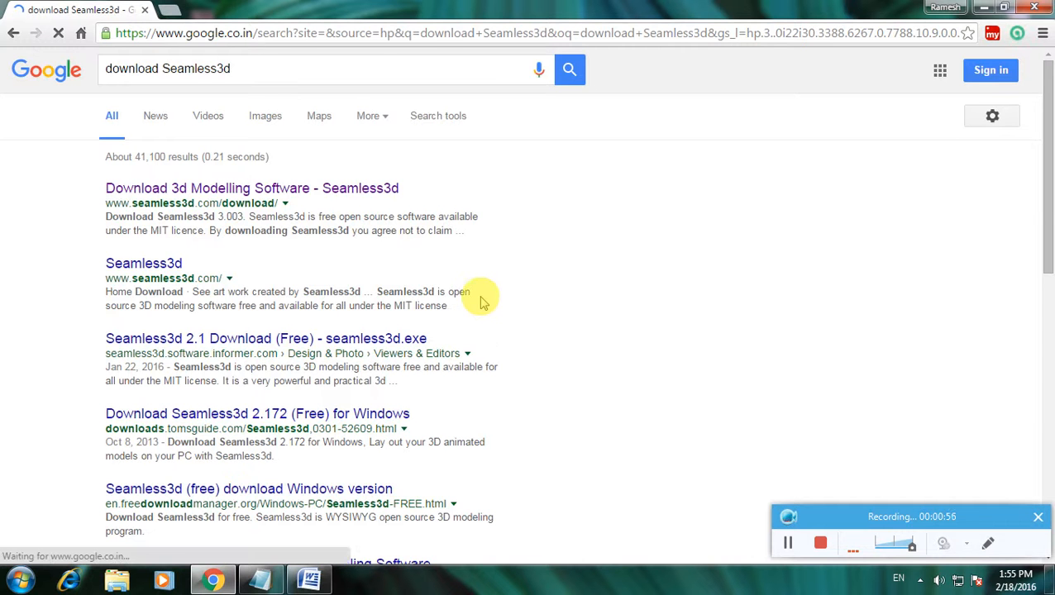
{"action": "scroll", "scroll_direction": "down", "scroll_amount": 3}
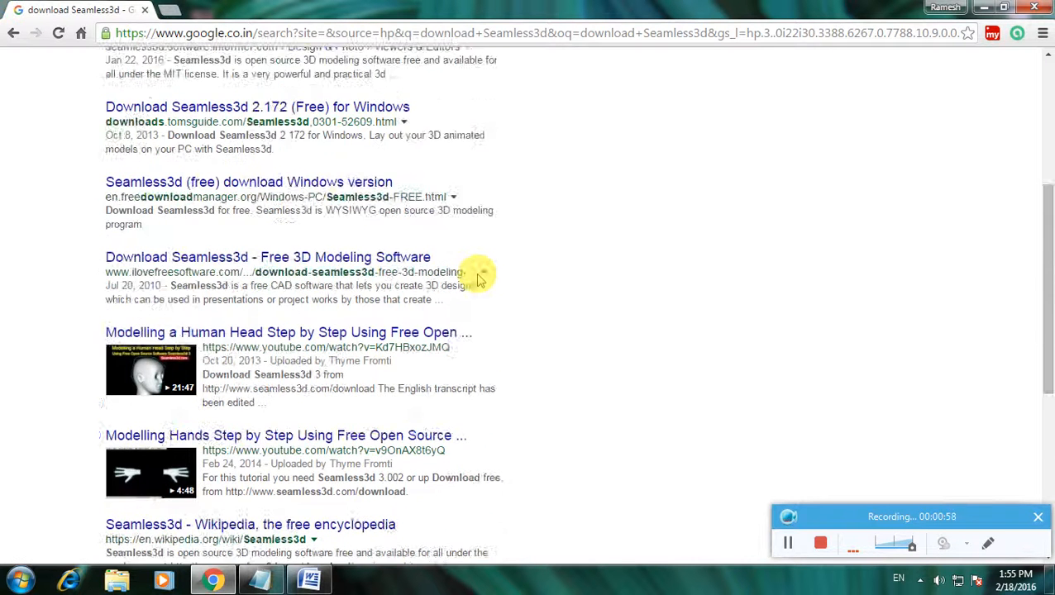
{"action": "scroll", "scroll_direction": "up", "scroll_amount": 3}
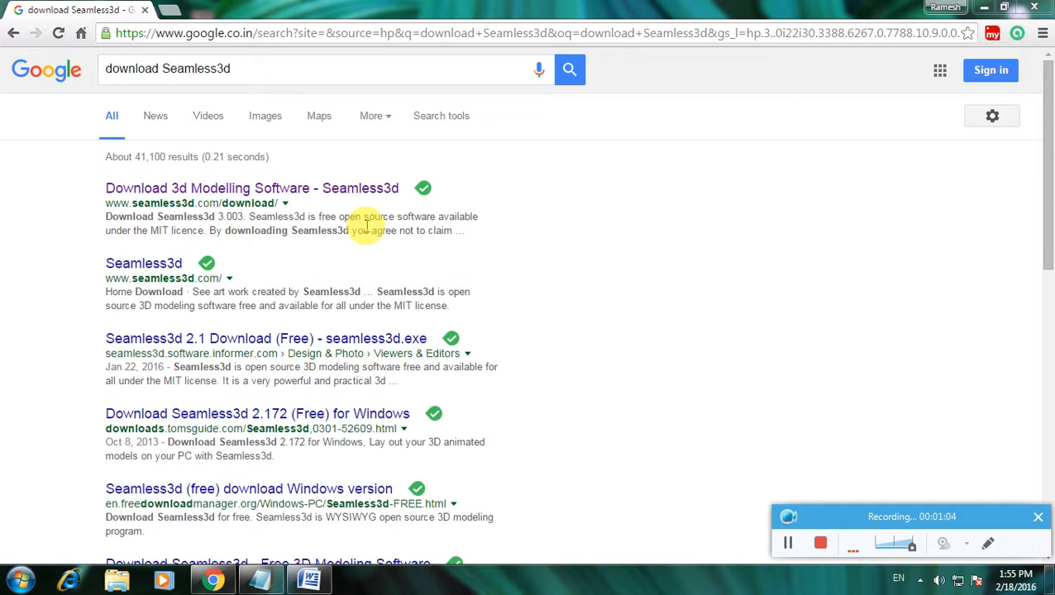
{"action": "mouse_move", "coordinate": [165, 202]}
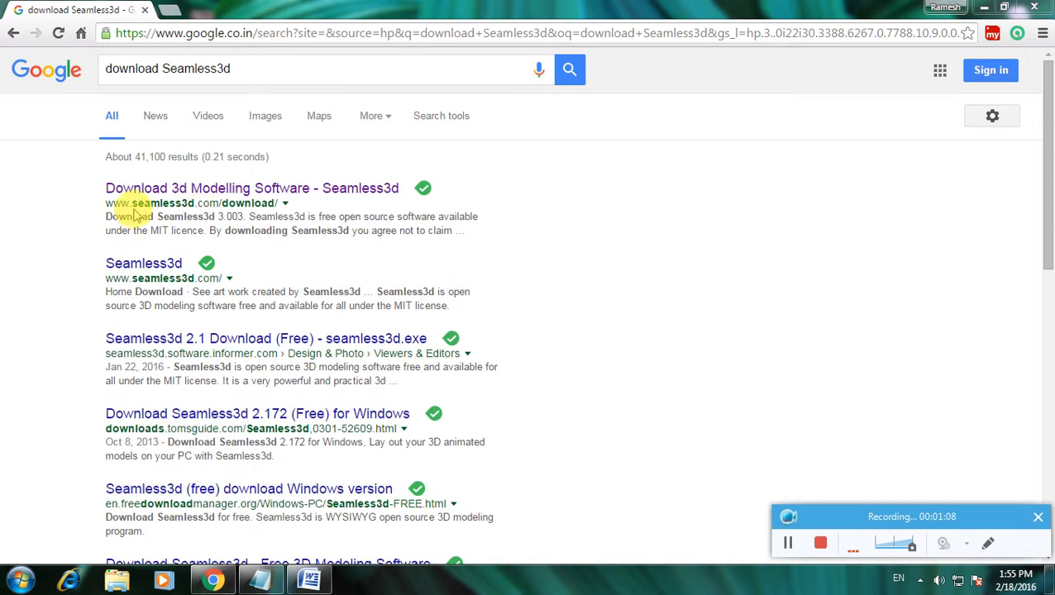
Step: Open the top seamless3d.com download result in a new background tab
{"action": "right_click", "coordinate": [251, 188]}
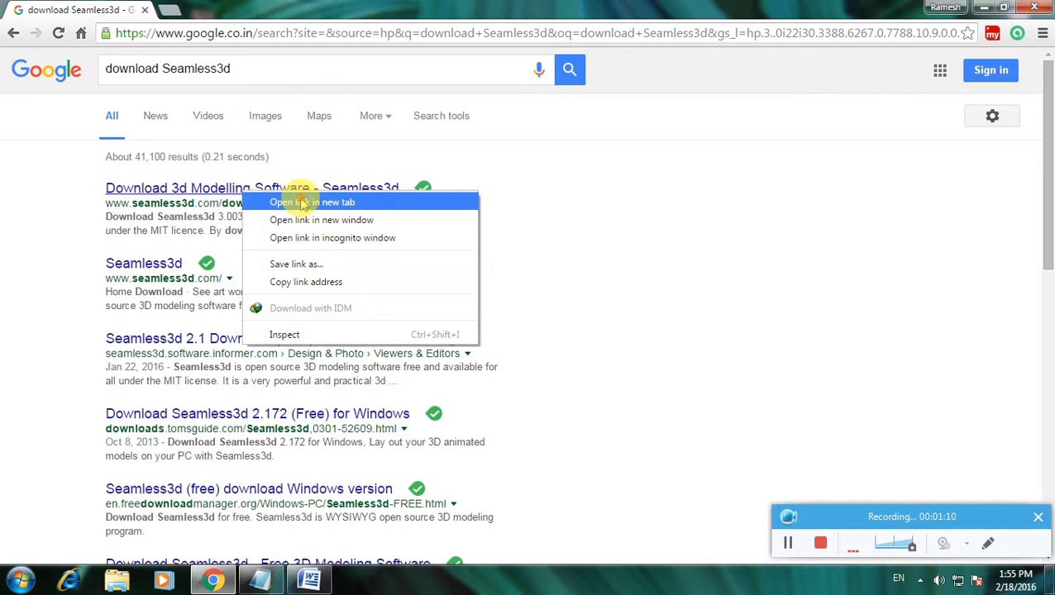
{"action": "left_click", "coordinate": [311, 202]}
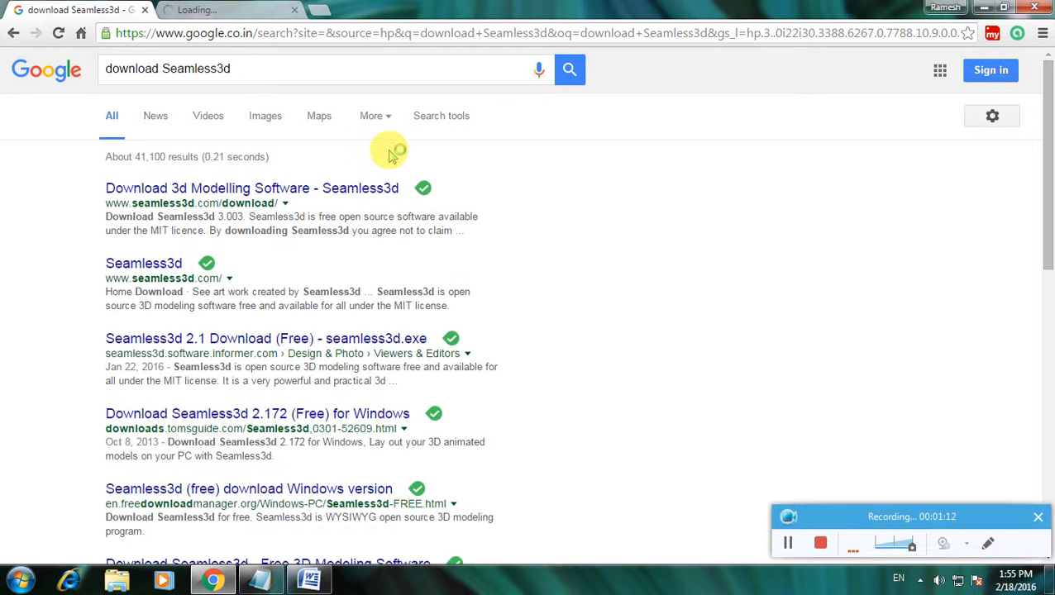
{"action": "mouse_move", "coordinate": [391, 152]}
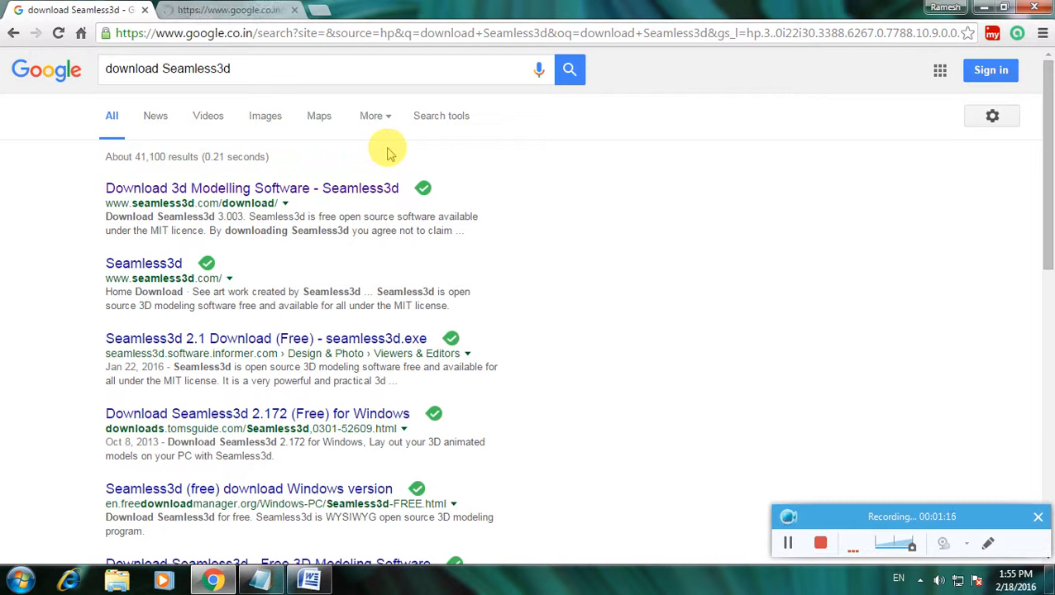
Step: Switch to the seamless3d.com tab and start downloading seamless3d-modeller-setup-3.003.exe
{"action": "left_click", "coordinate": [251, 189]}
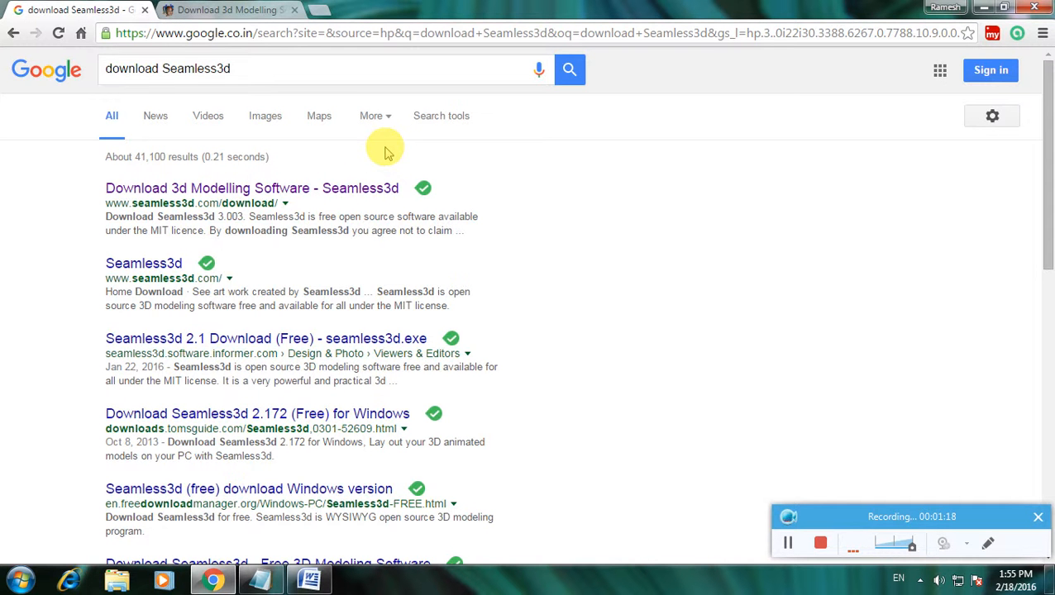
{"action": "left_click", "coordinate": [252, 189]}
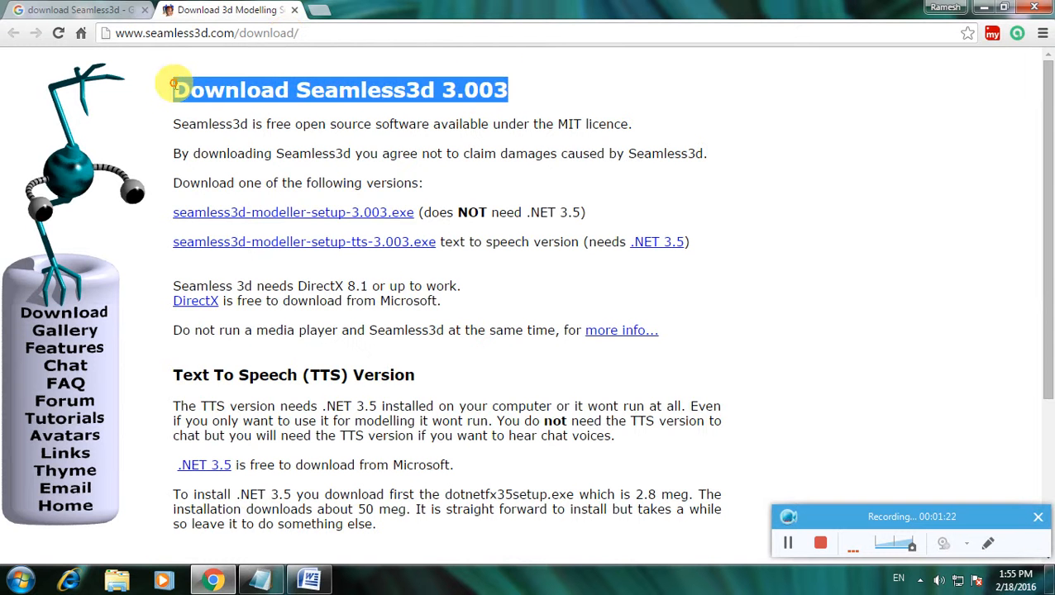
{"action": "mouse_move", "coordinate": [741, 119]}
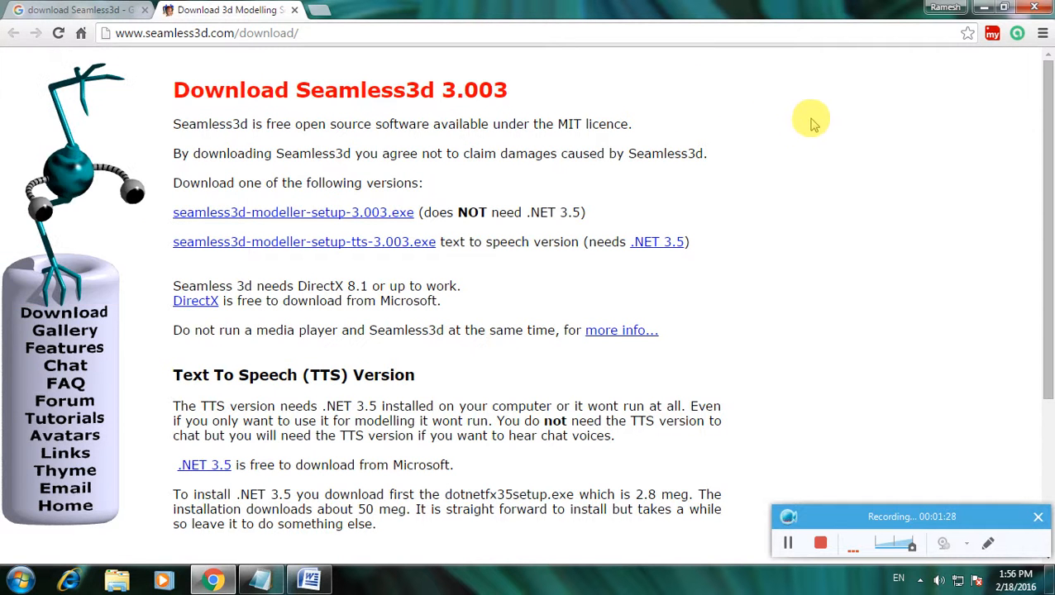
{"action": "mouse_move", "coordinate": [797, 112]}
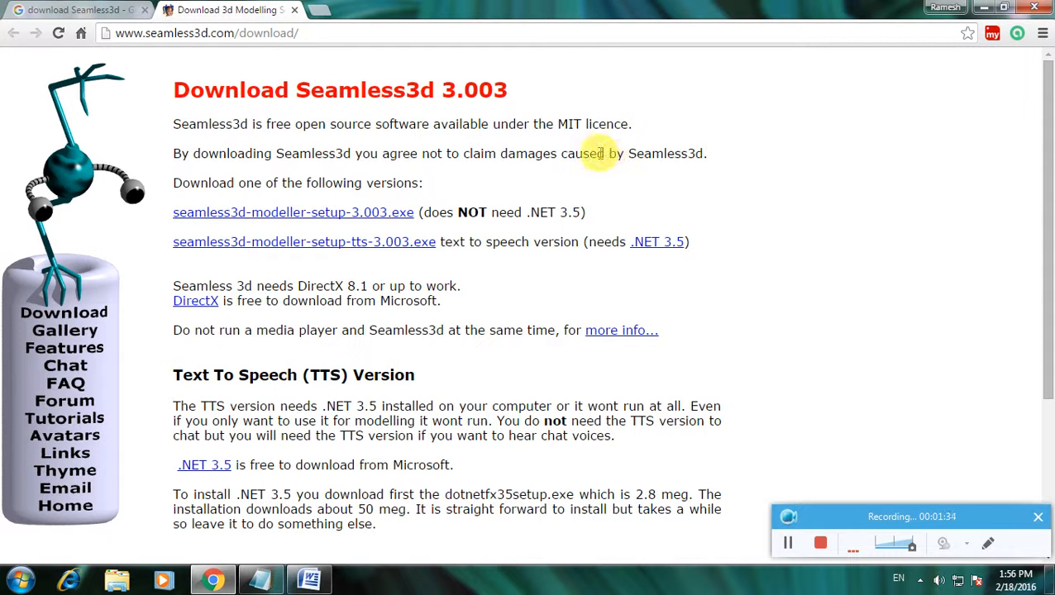
{"action": "mouse_move", "coordinate": [483, 347]}
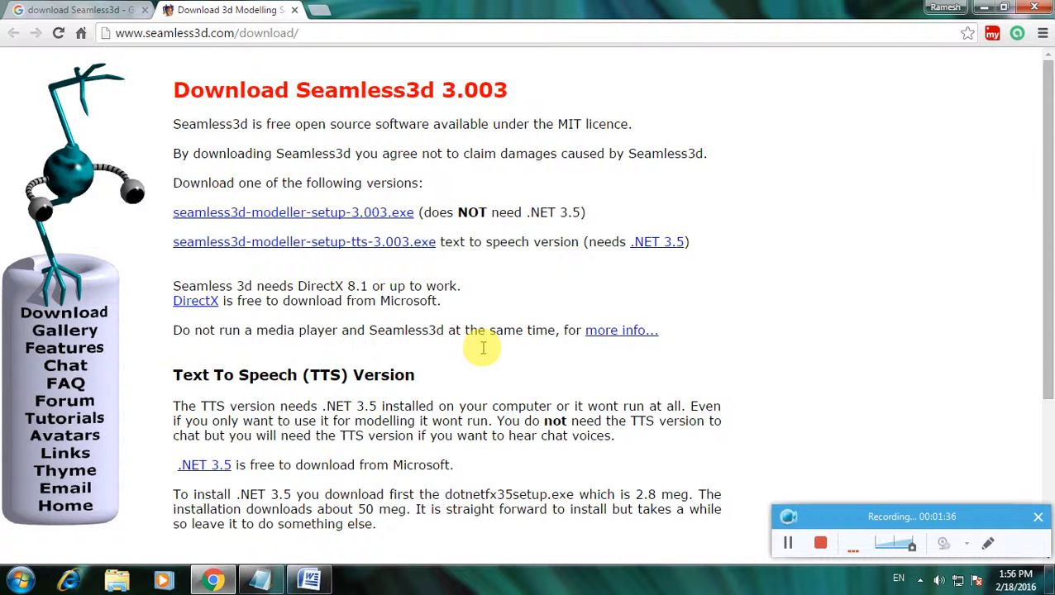
{"action": "mouse_move", "coordinate": [377, 212]}
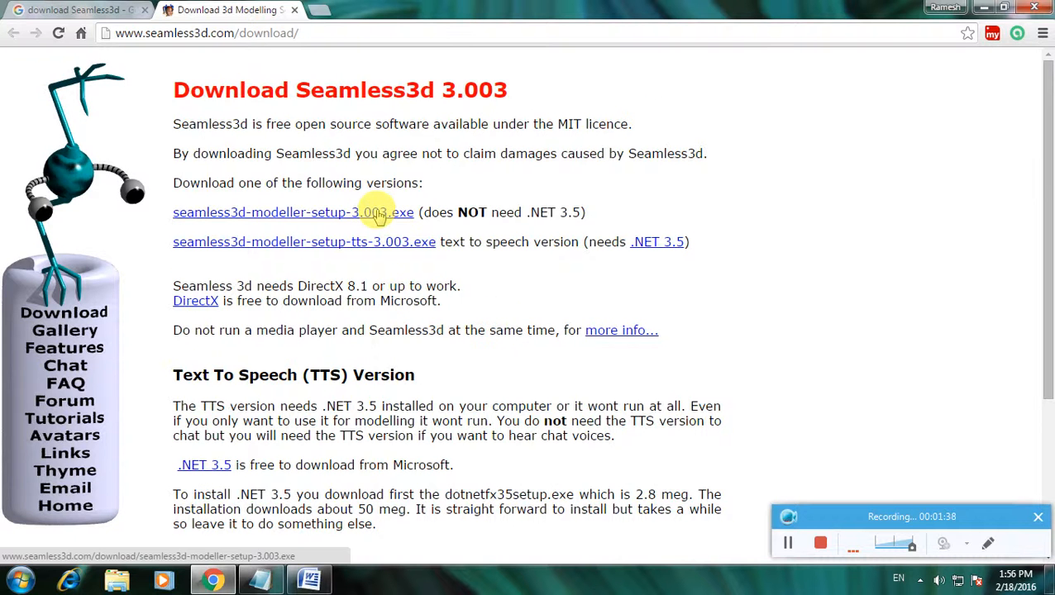
{"action": "mouse_move", "coordinate": [486, 229]}
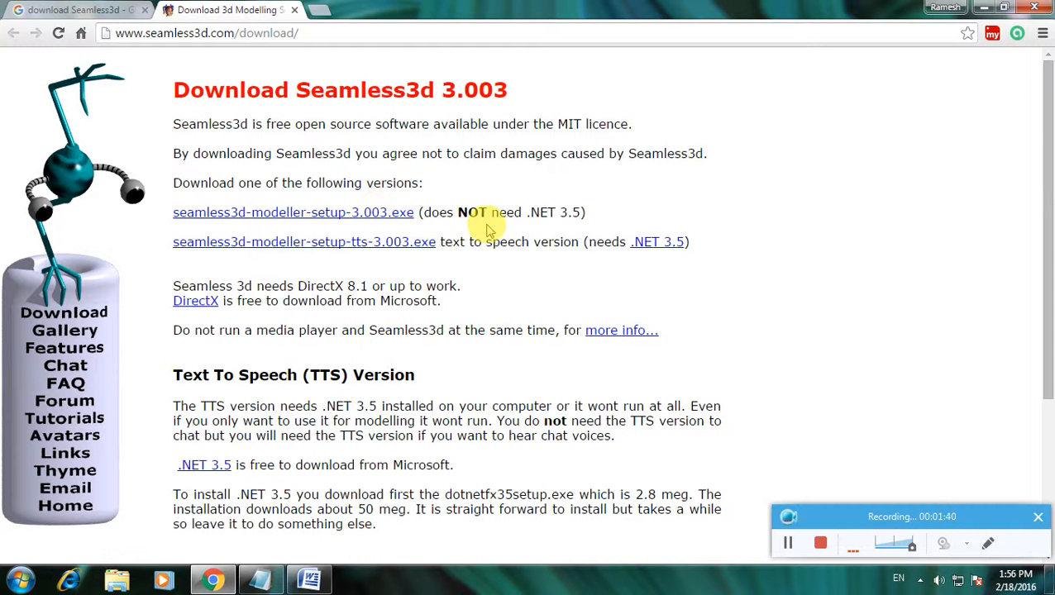
{"action": "mouse_move", "coordinate": [587, 223]}
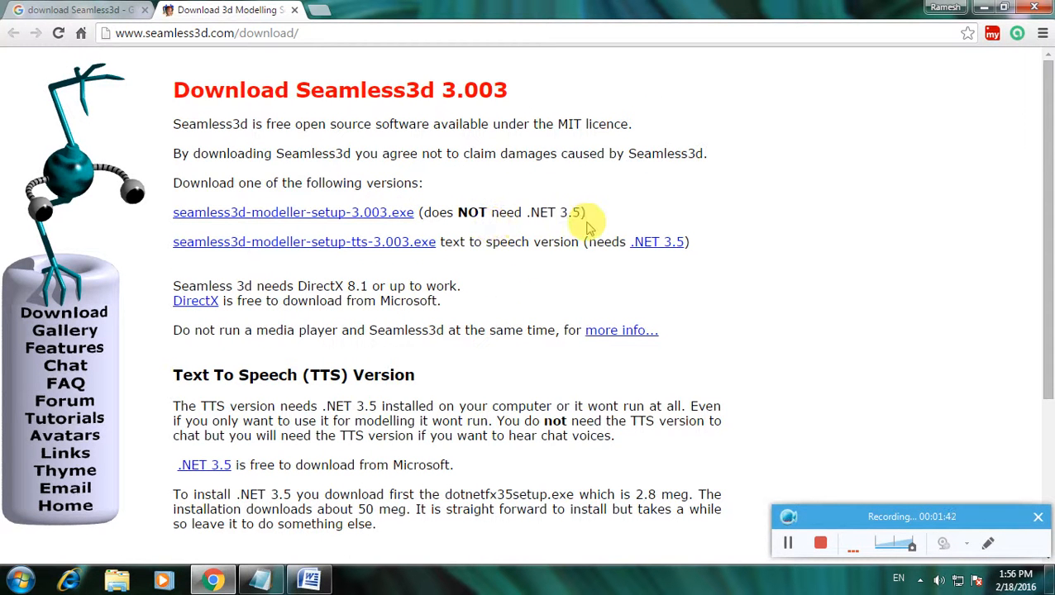
{"action": "mouse_move", "coordinate": [682, 251]}
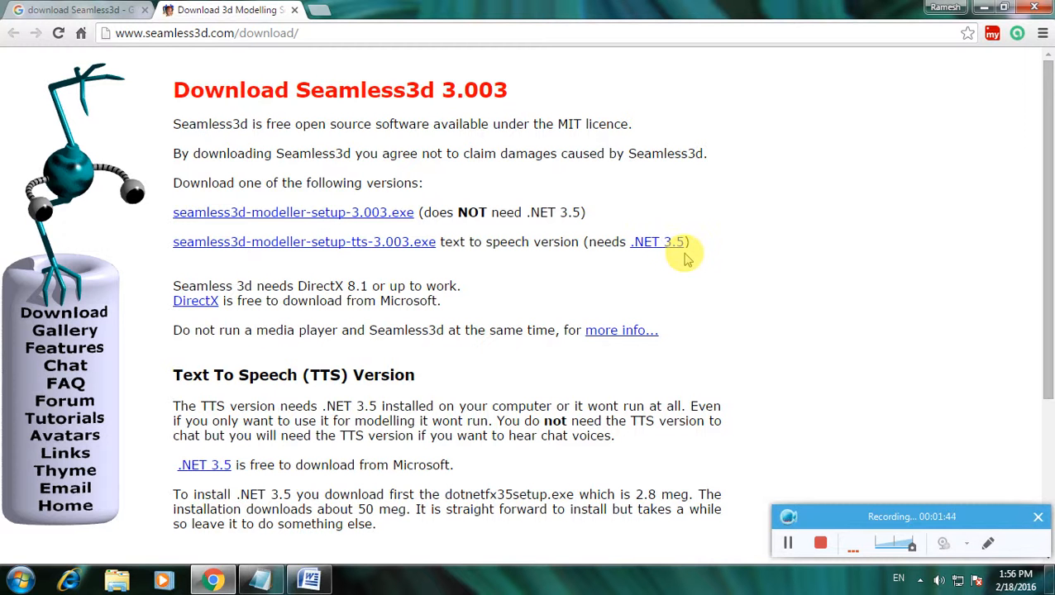
{"action": "mouse_move", "coordinate": [545, 217]}
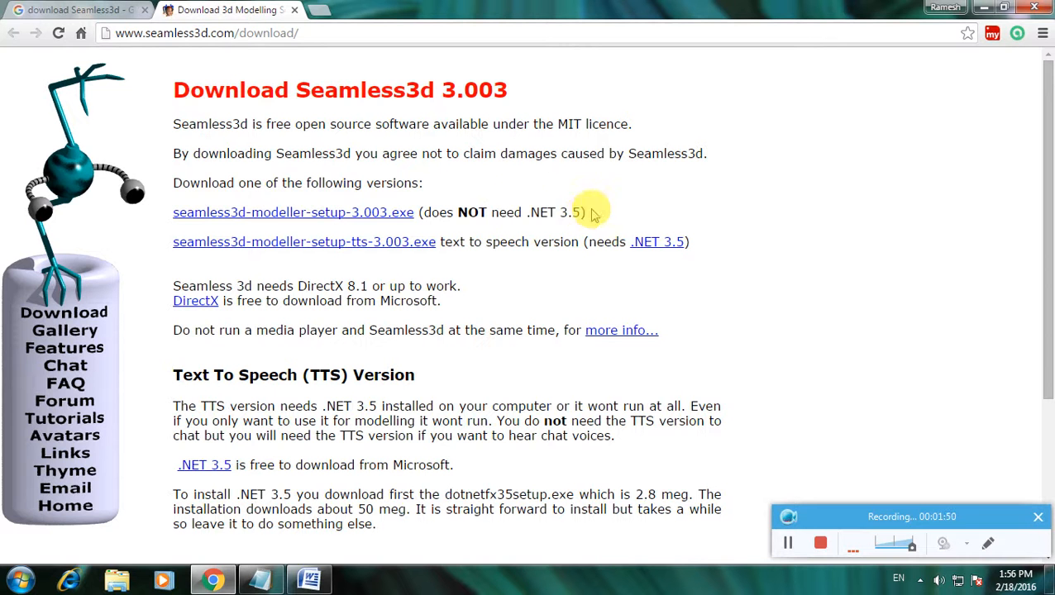
{"action": "mouse_move", "coordinate": [657, 241]}
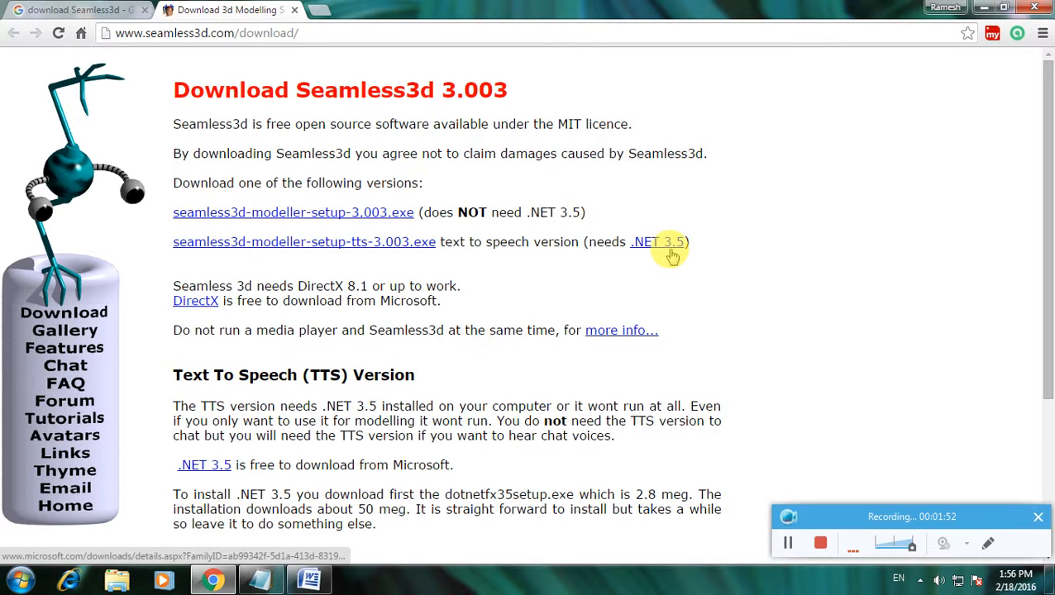
{"action": "mouse_move", "coordinate": [430, 246]}
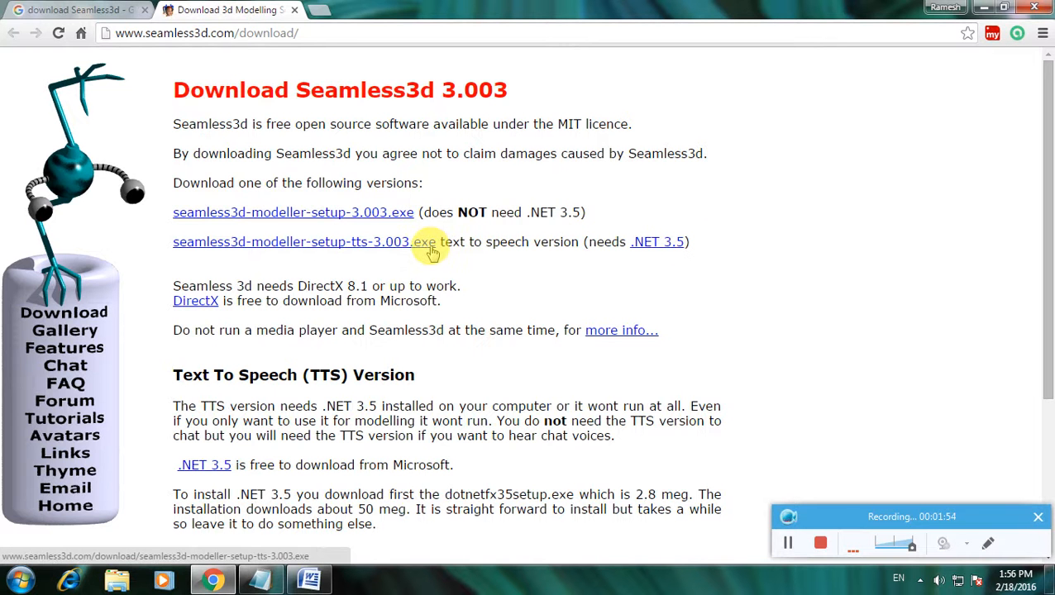
{"action": "mouse_move", "coordinate": [370, 248]}
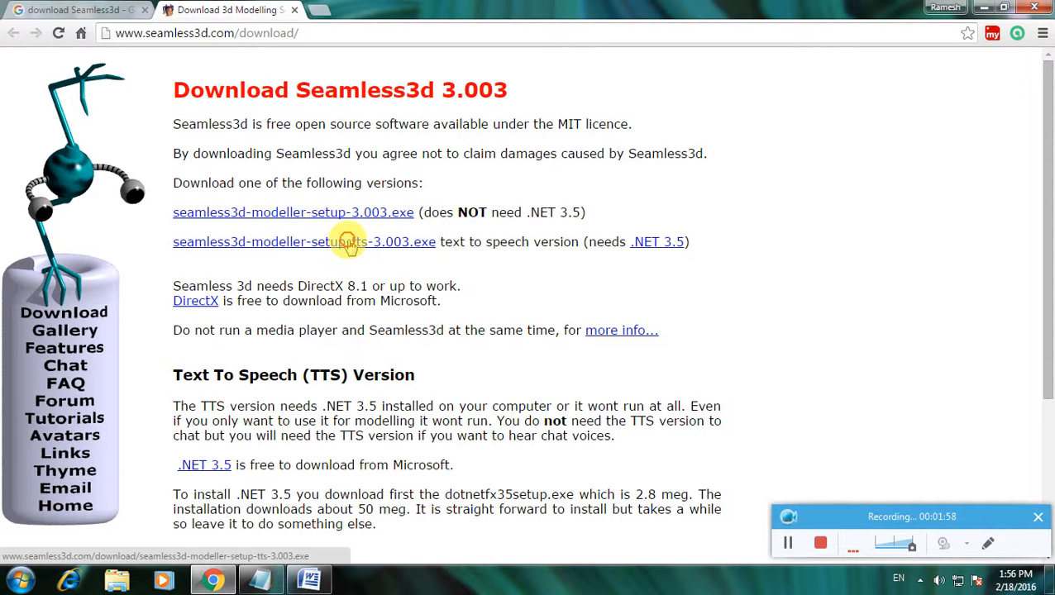
{"action": "left_click", "coordinate": [303, 242]}
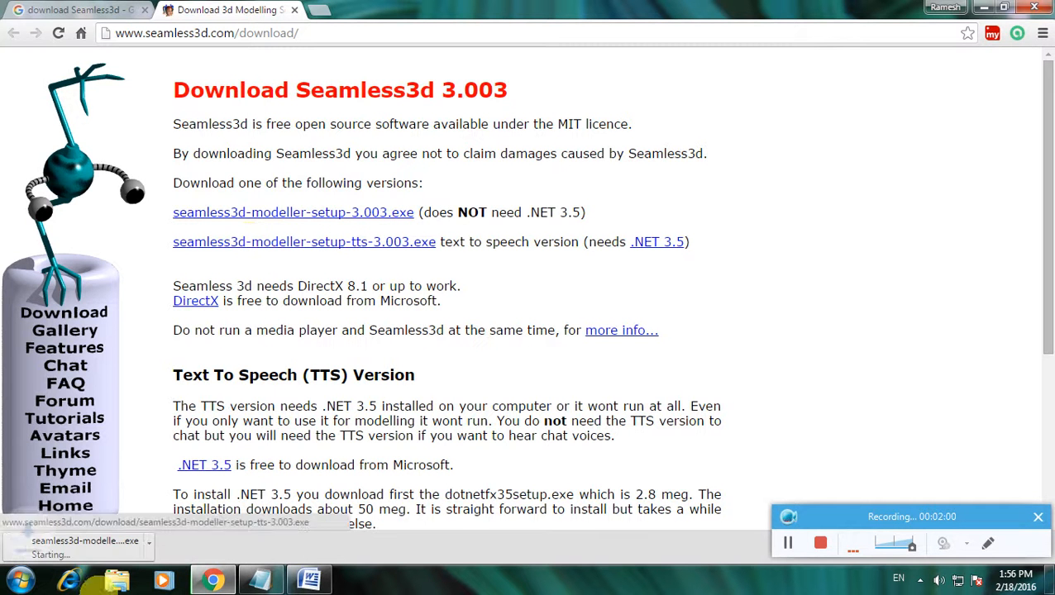